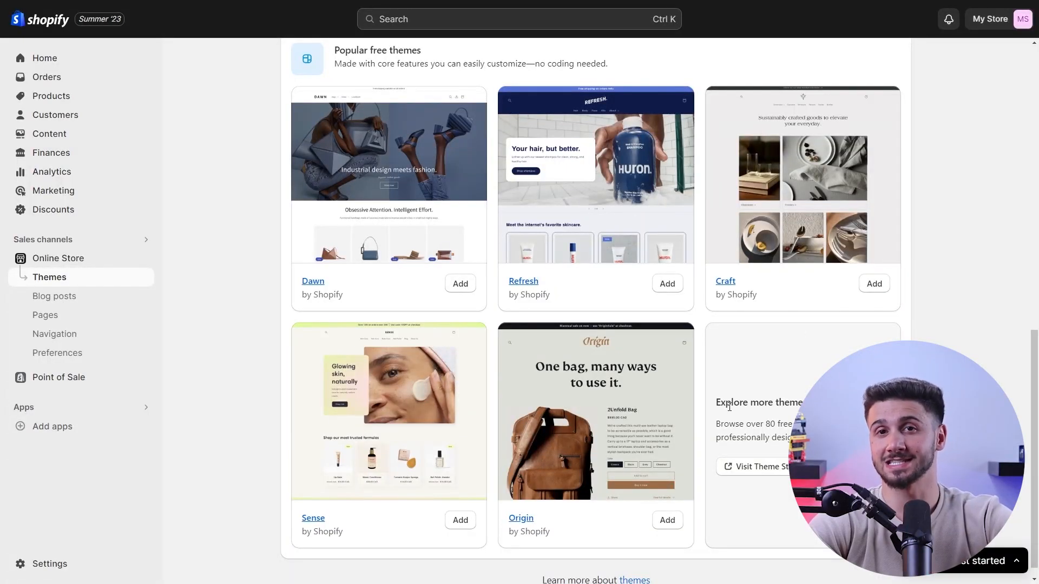
mouse_move(773, 386)
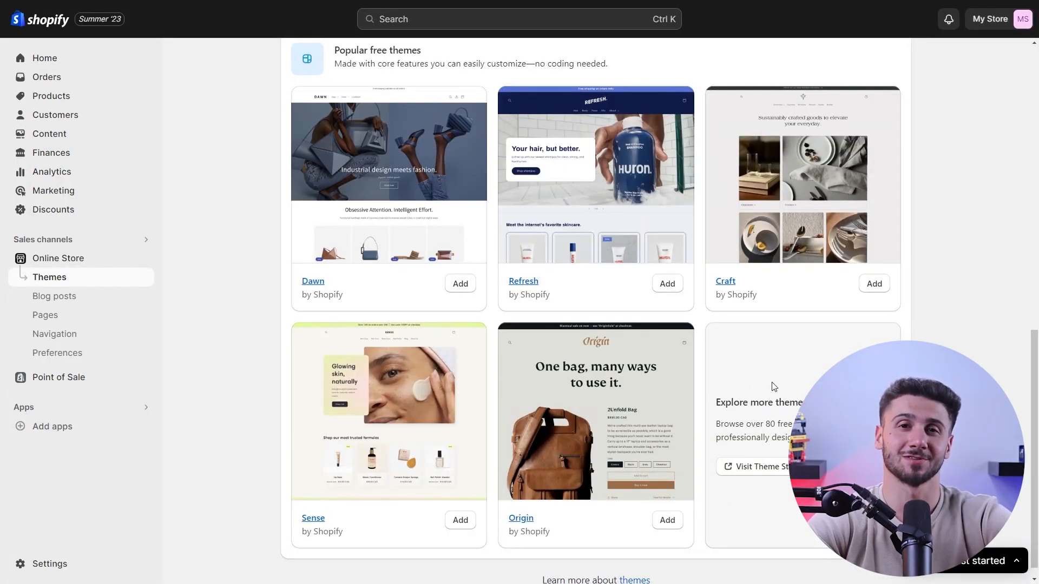
Visit the Theme Store and browse the all-themes grid down to the free Dawn theme card
left_click(759, 466)
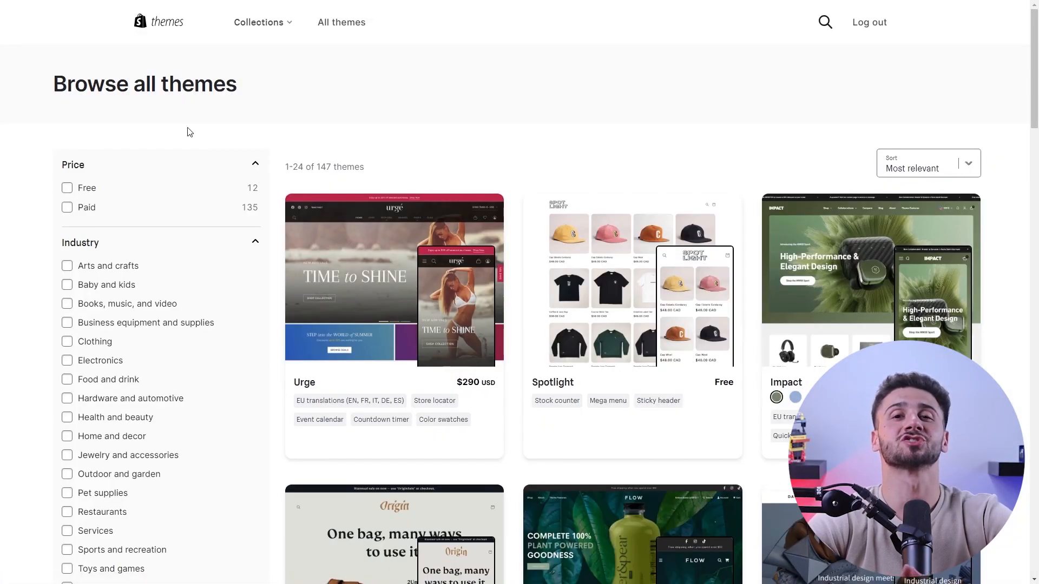
mouse_move(909, 136)
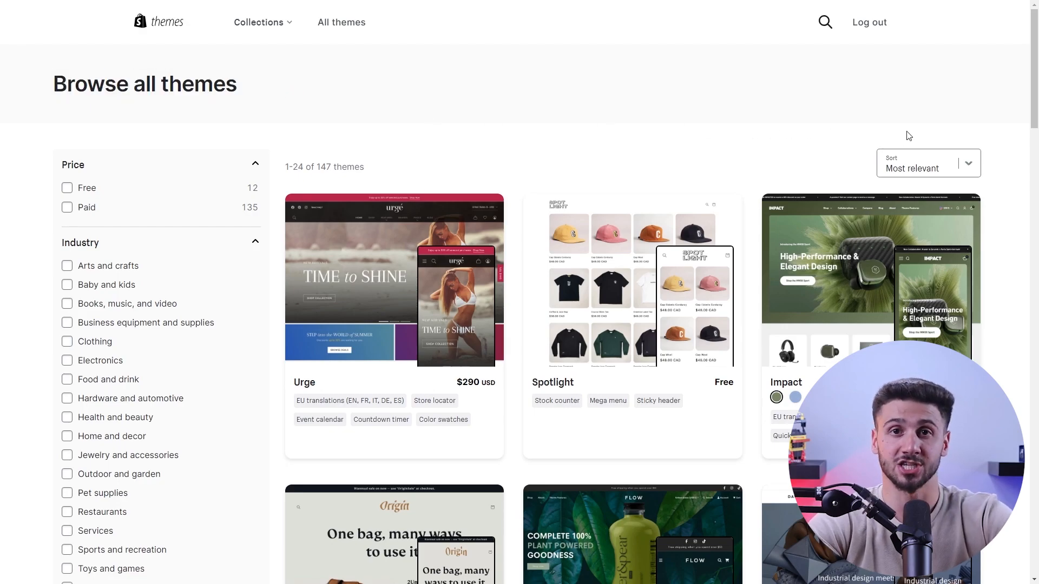
scroll("down", 3)
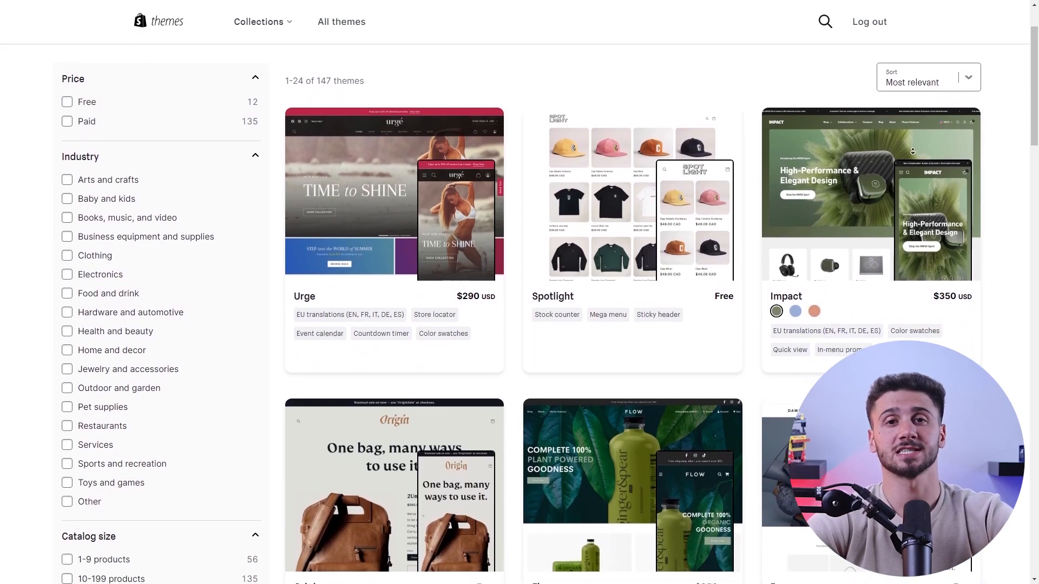
scroll("down", 3)
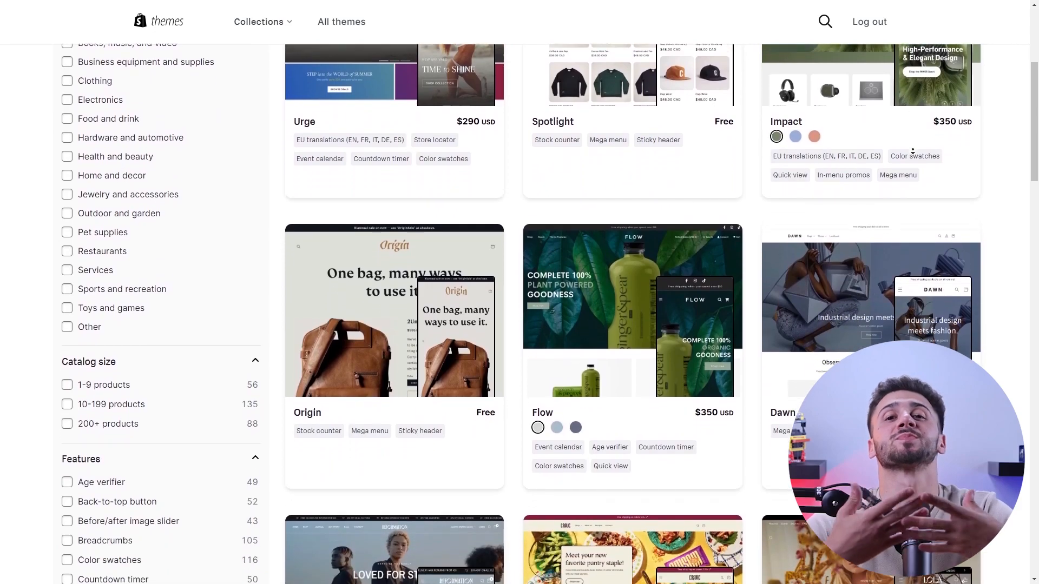
scroll("down", 3)
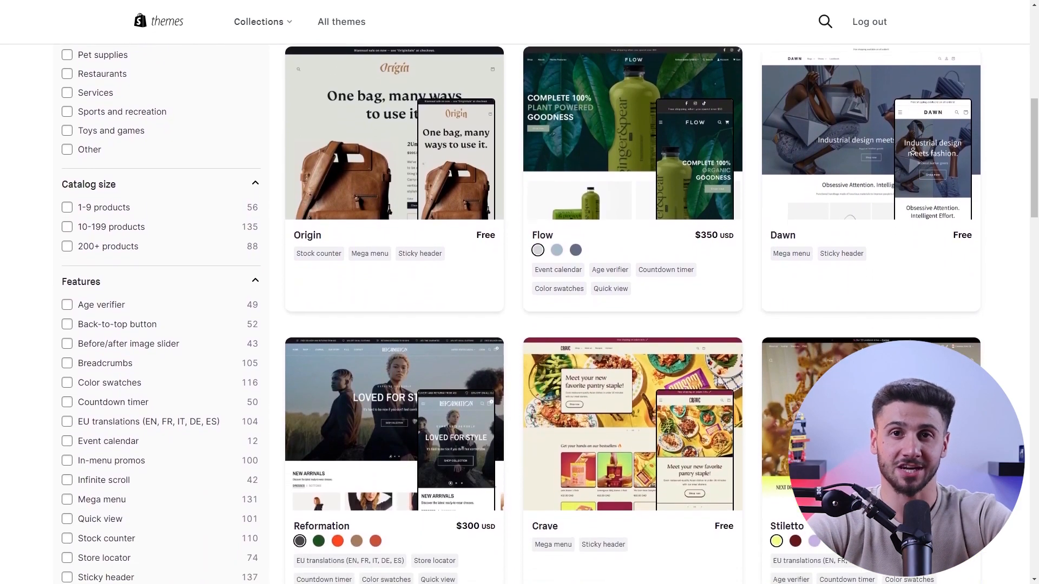
scroll("down", 3)
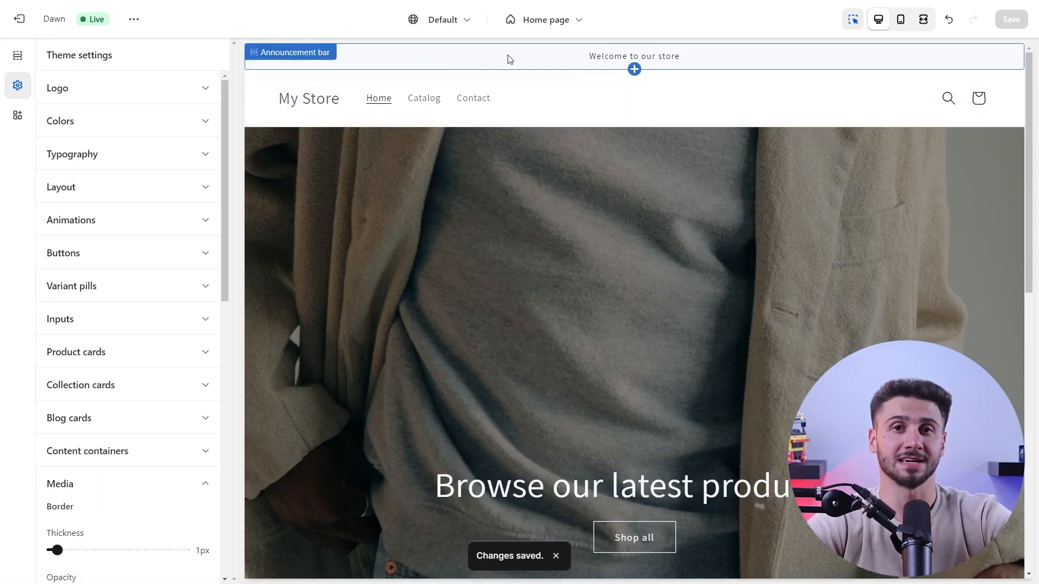
mouse_move(900, 19)
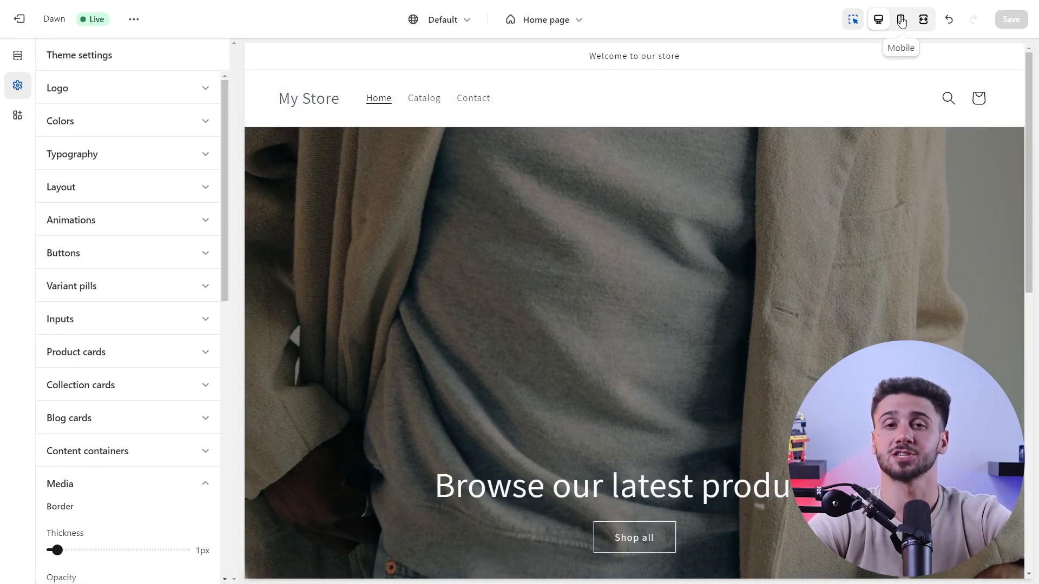
Check the Dawn home page at mobile size, then full width down to the email-signup footer
left_click(900, 18)
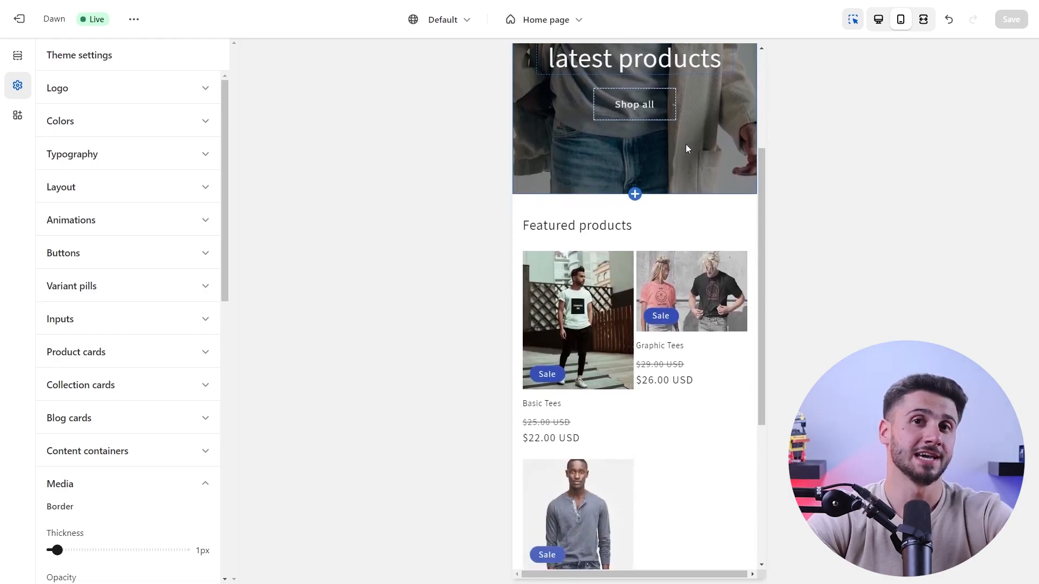
scroll("up", 3)
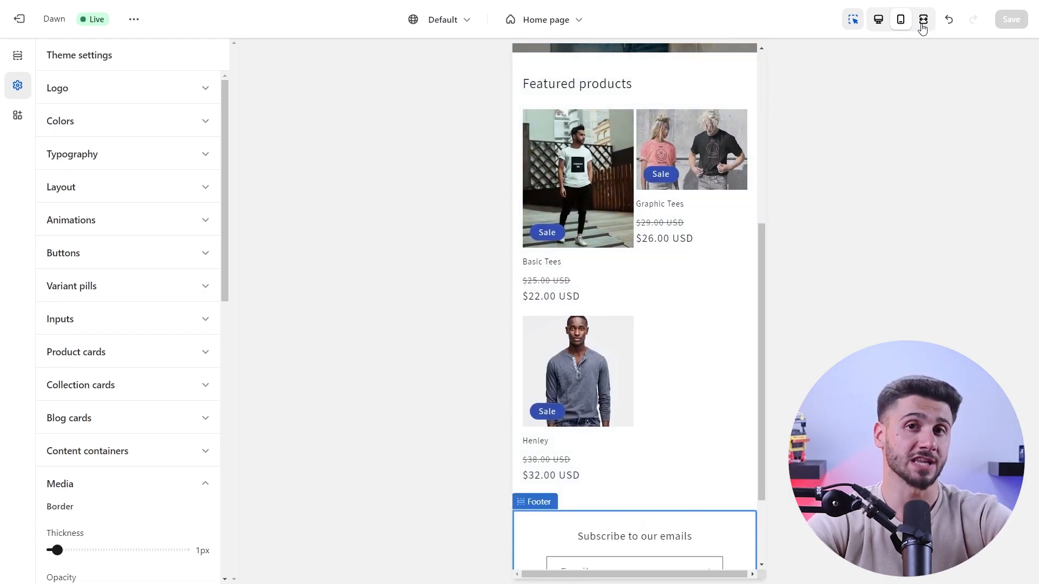
left_click(922, 18)
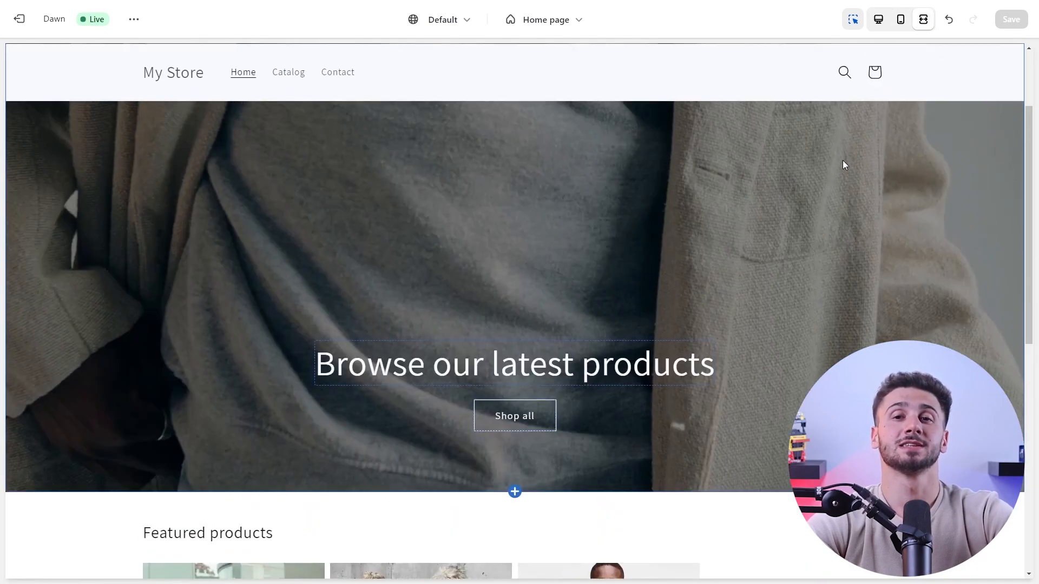
scroll("down", 3)
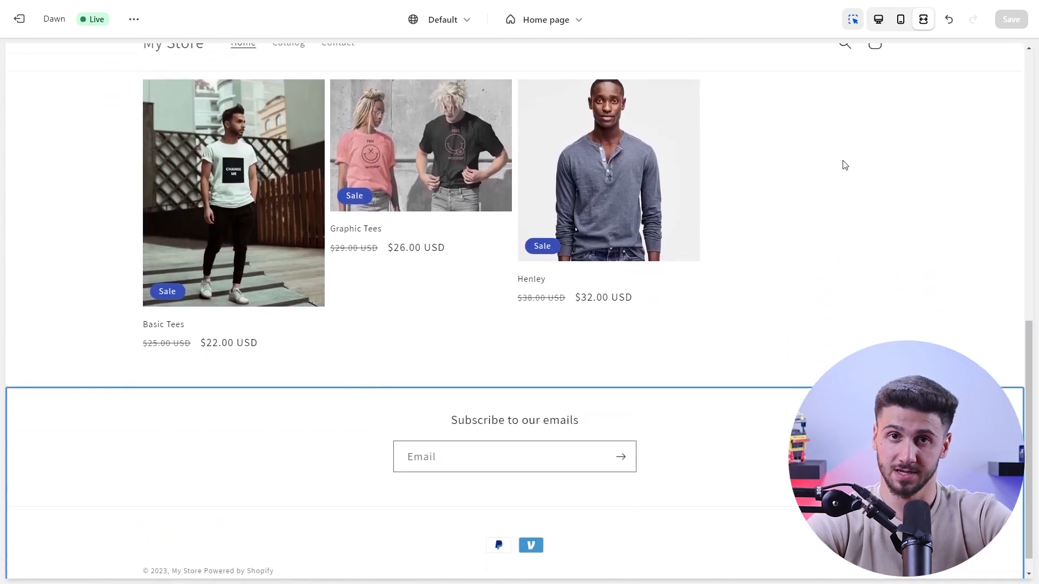